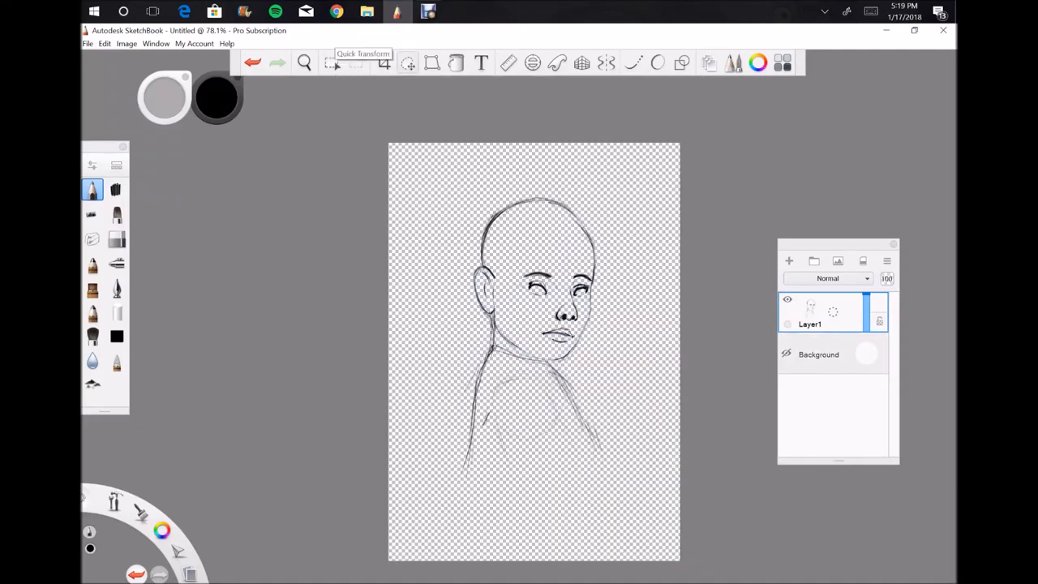
# - Add a blue-to-peach gradient layer under the sketch and a flat grey silhouette layer
pyautogui.click(331, 62)
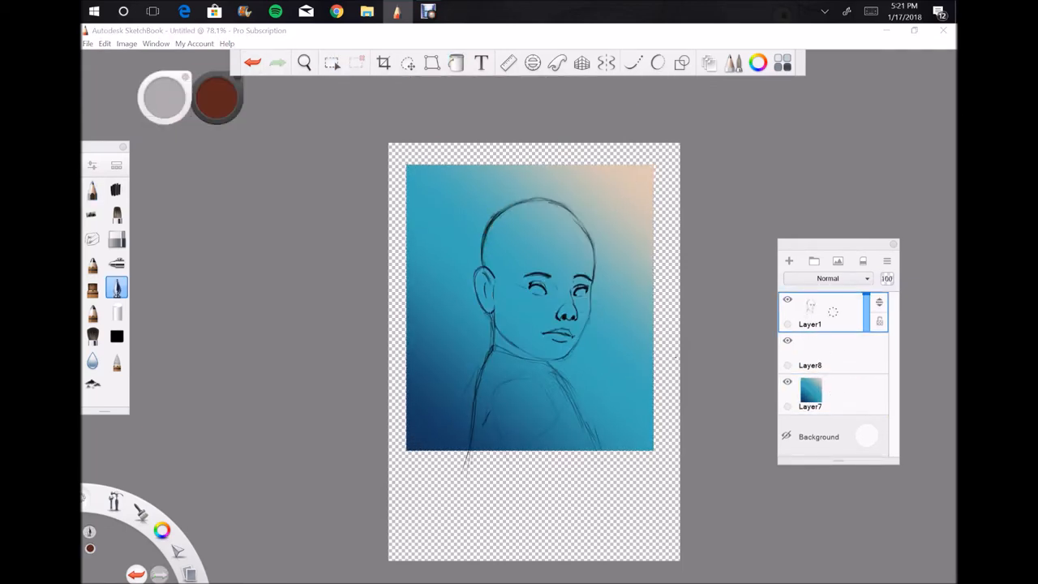
pyautogui.click(331, 62)
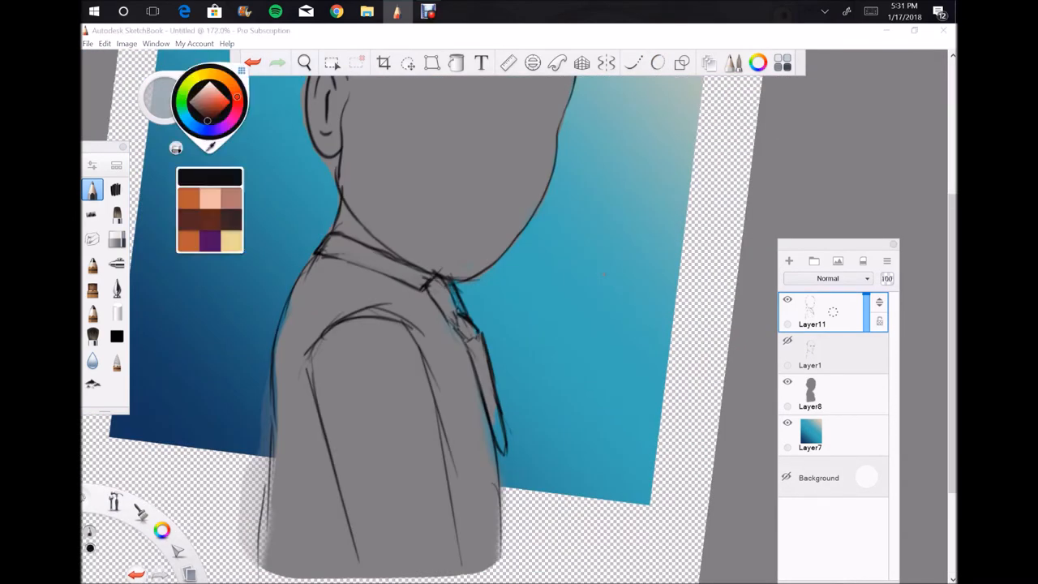
# - Trace the head, eyebrows, eyes, nose and lips in black pencil on a new layer
pyautogui.click(116, 287)
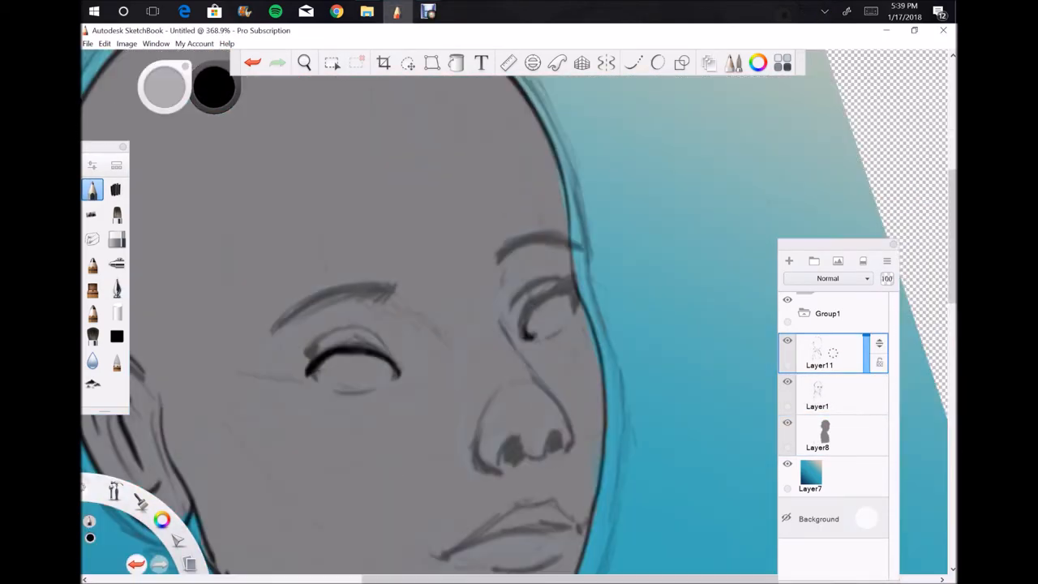
pyautogui.scroll(-3)
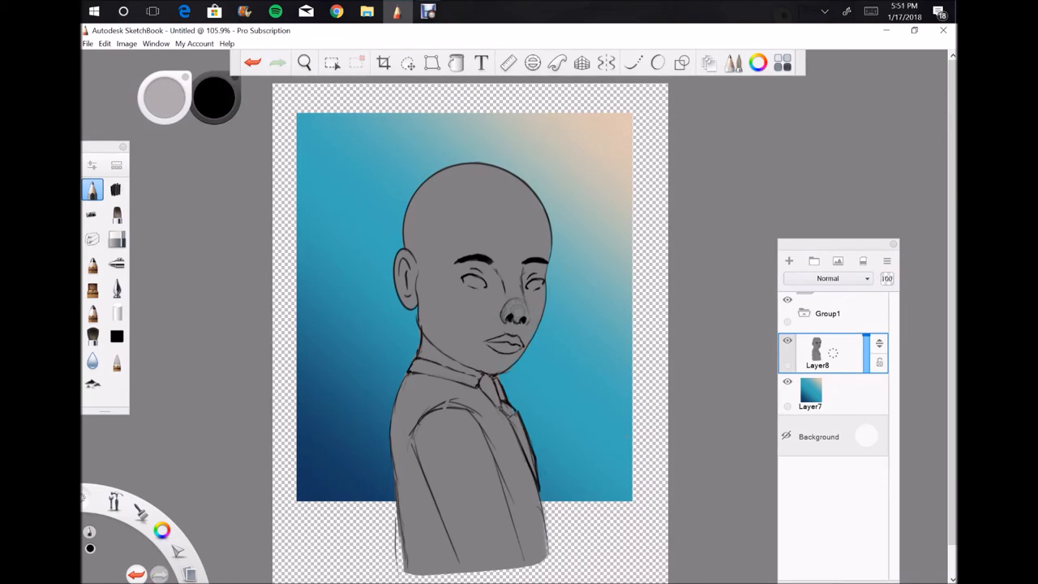
# - Draw a crowned white round character and a grey-faced character on a blue circle
pyautogui.click(788, 260)
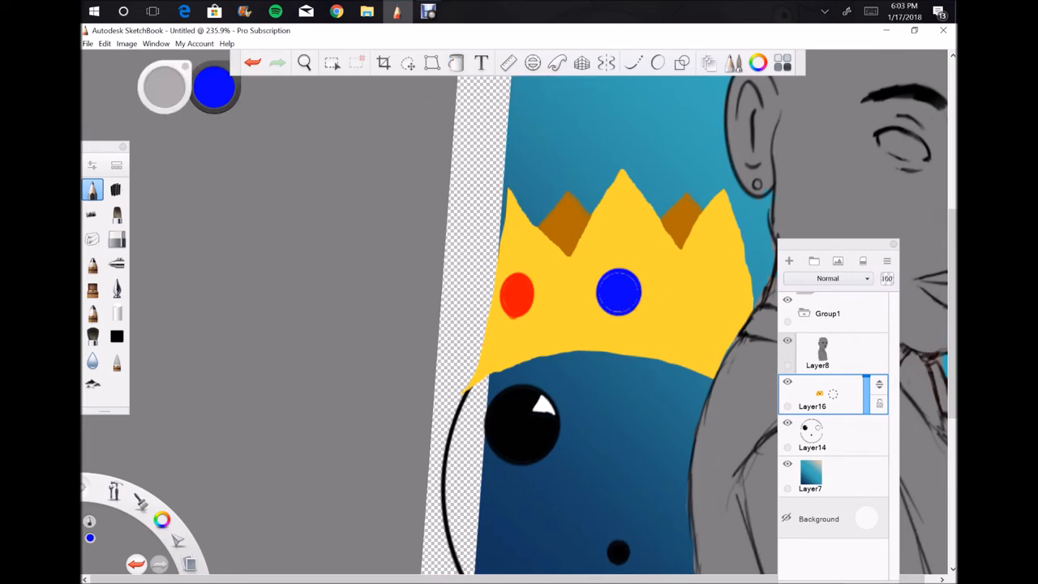
pyautogui.click(533, 62)
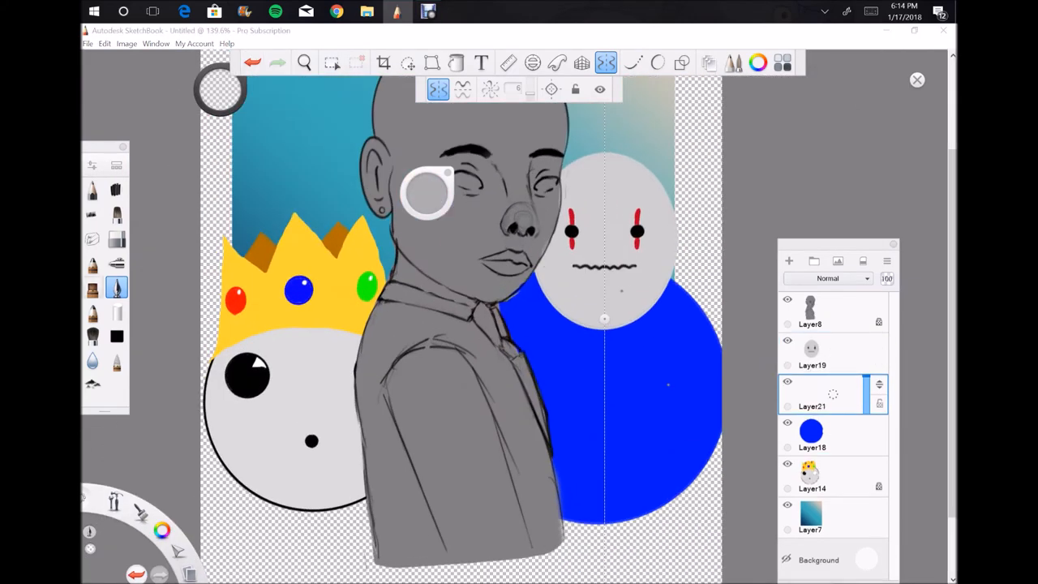
pyautogui.click(432, 63)
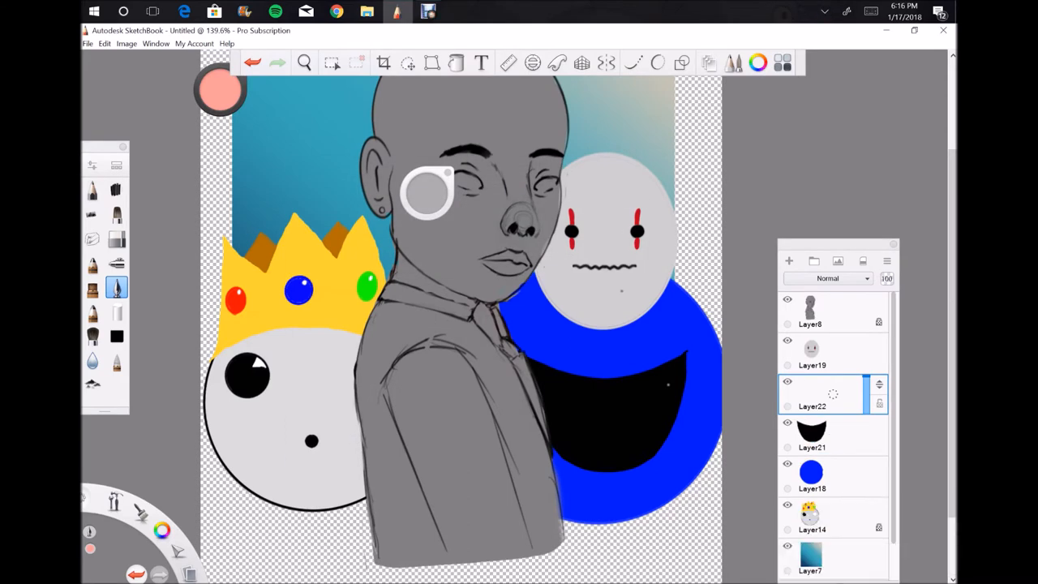
# - Paint the black mouth with pink tongue, then shift the figure's Color Balance toward red
pyautogui.click(682, 62)
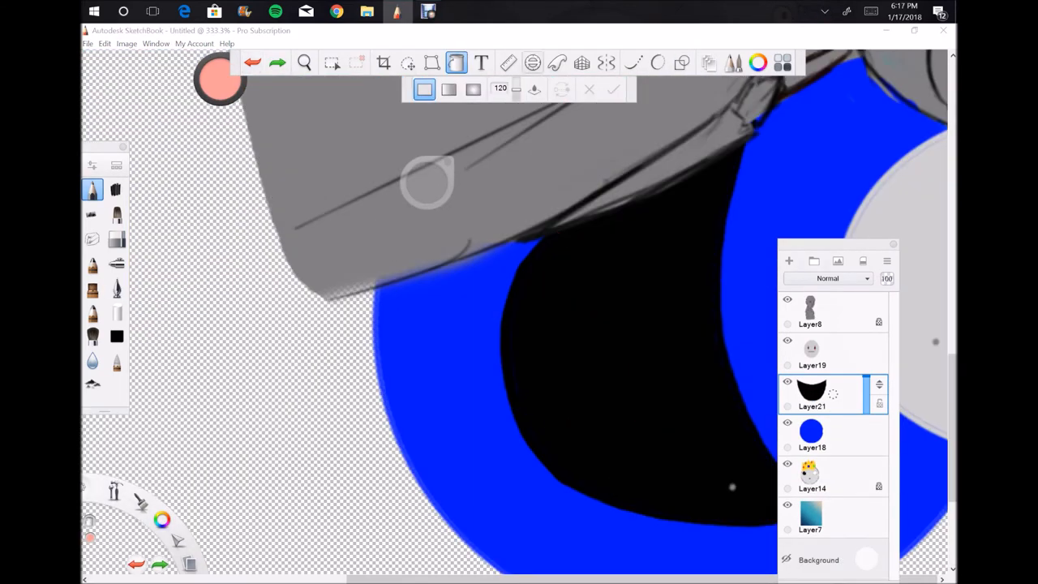
pyautogui.click(532, 62)
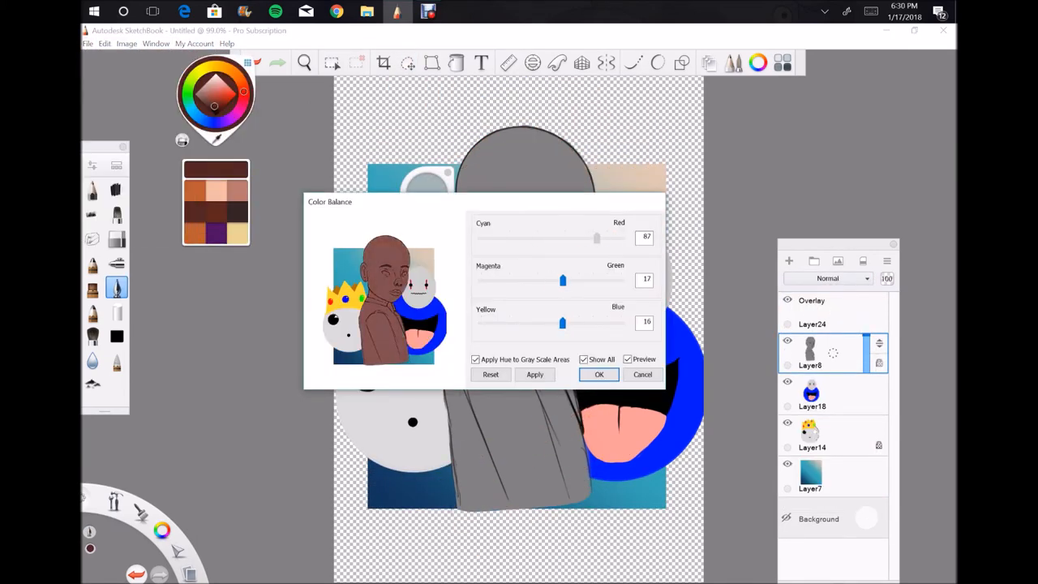
# - Confirm the brown-skin Color Balance, then paint face details, a purple suit and red tie
pyautogui.click(599, 373)
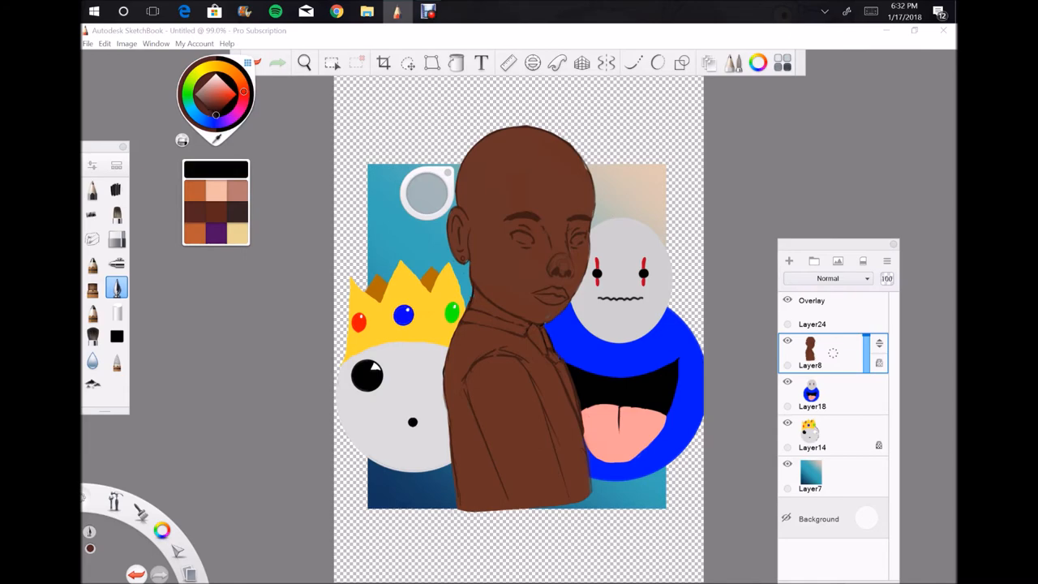
pyautogui.click(331, 62)
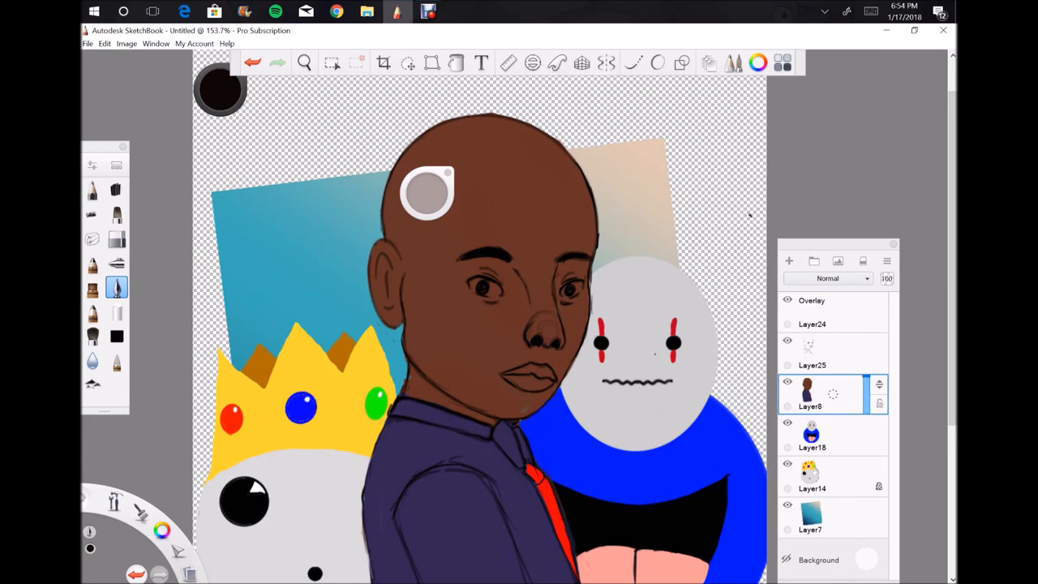
pyautogui.click(219, 89)
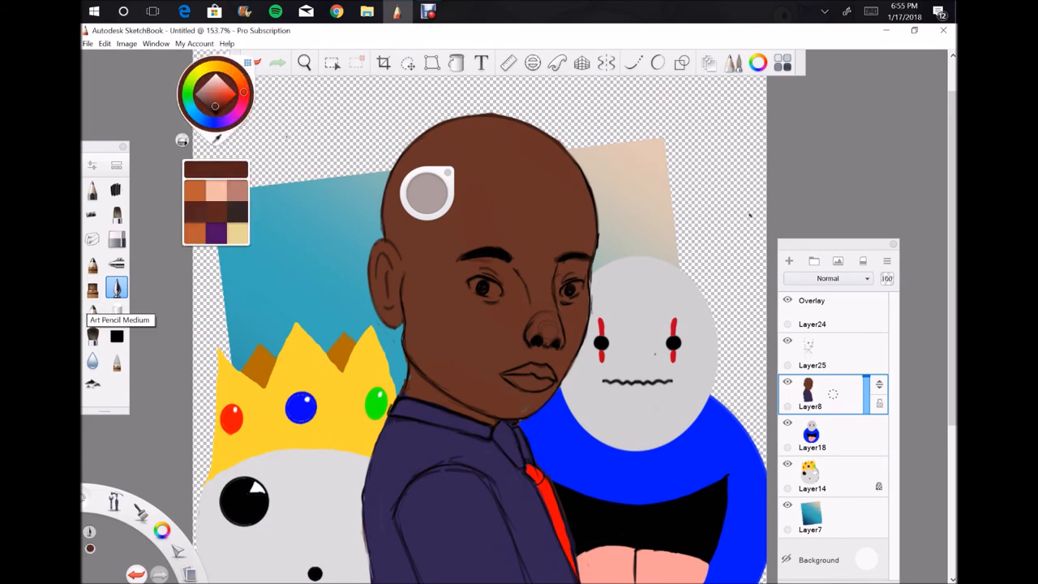